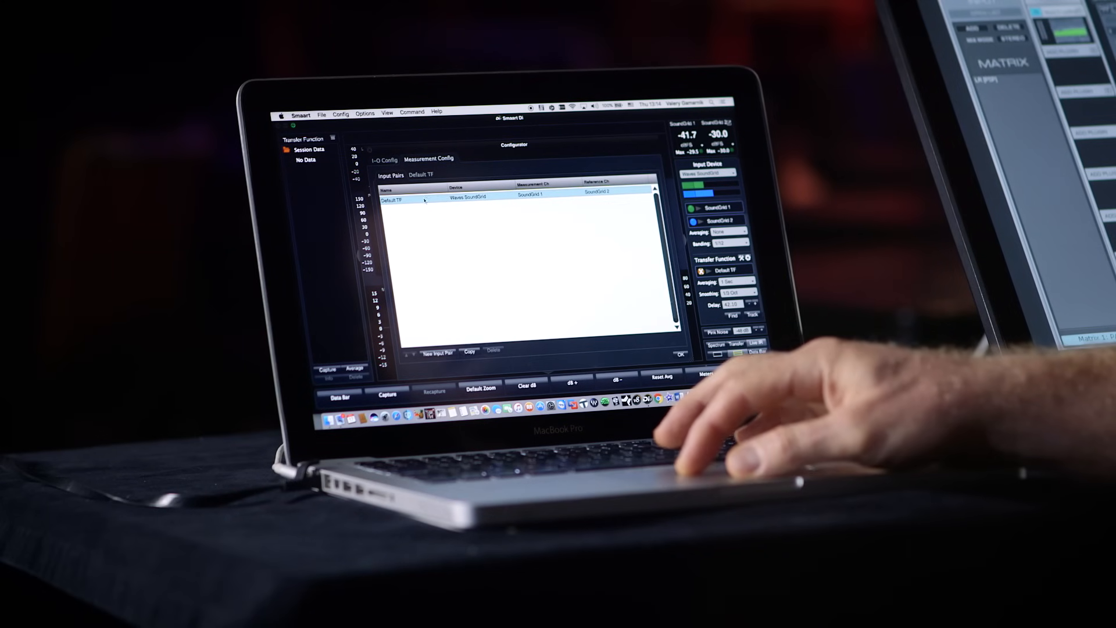
- Open the Default TF input pair to show SoundGrid 1 measurement and SoundGrid 2 reference
double_click(424, 199)
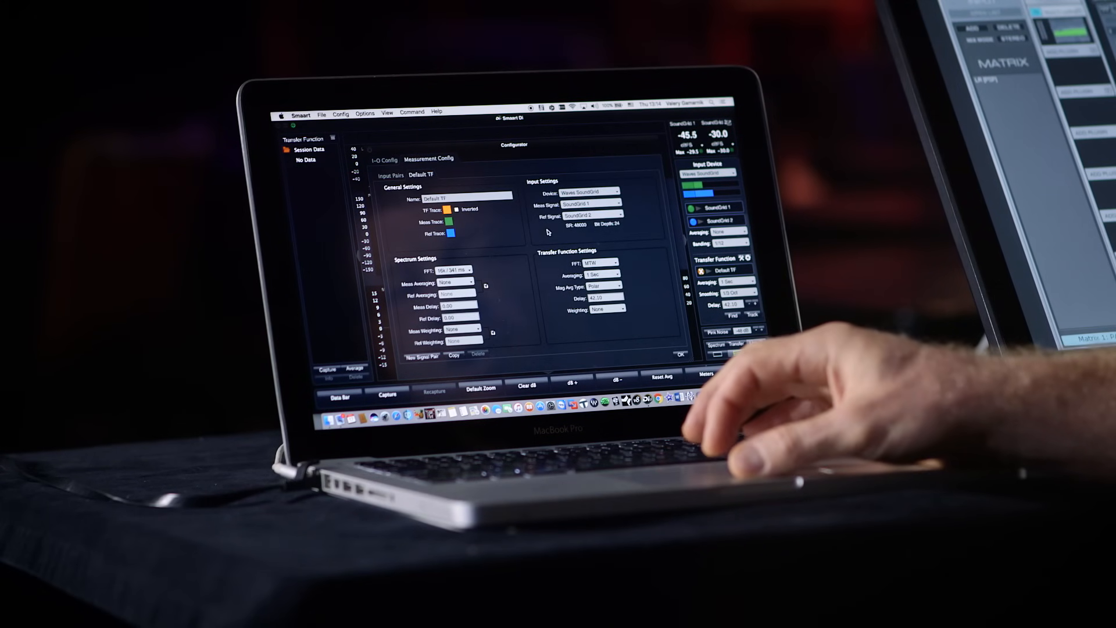